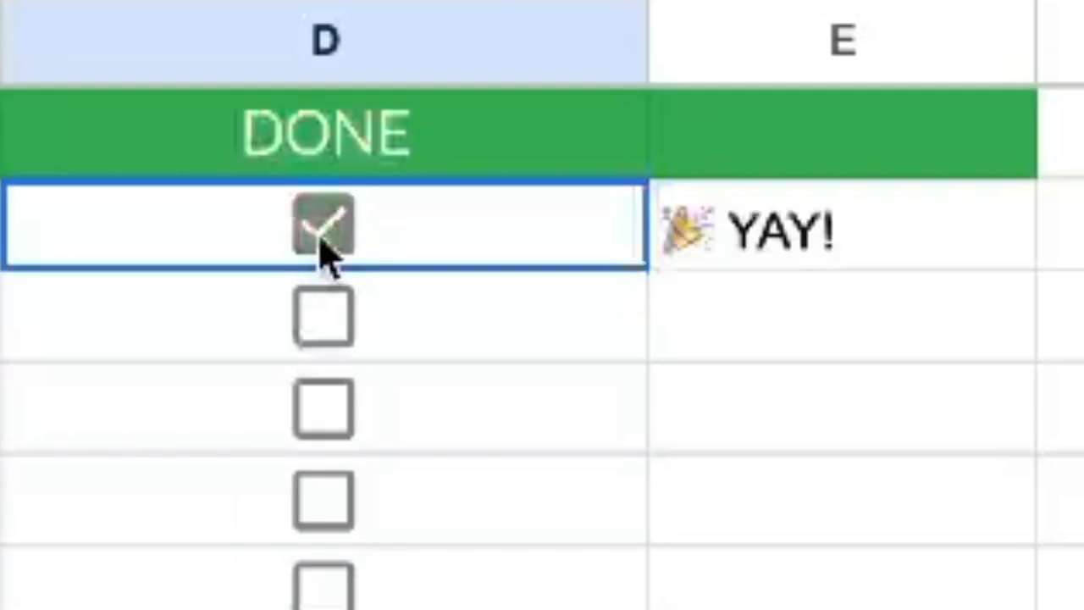
- Toggle the first task's DONE checkbox and begin =IF in cell E2
{"action": "left_click", "coordinate": [838, 229]}
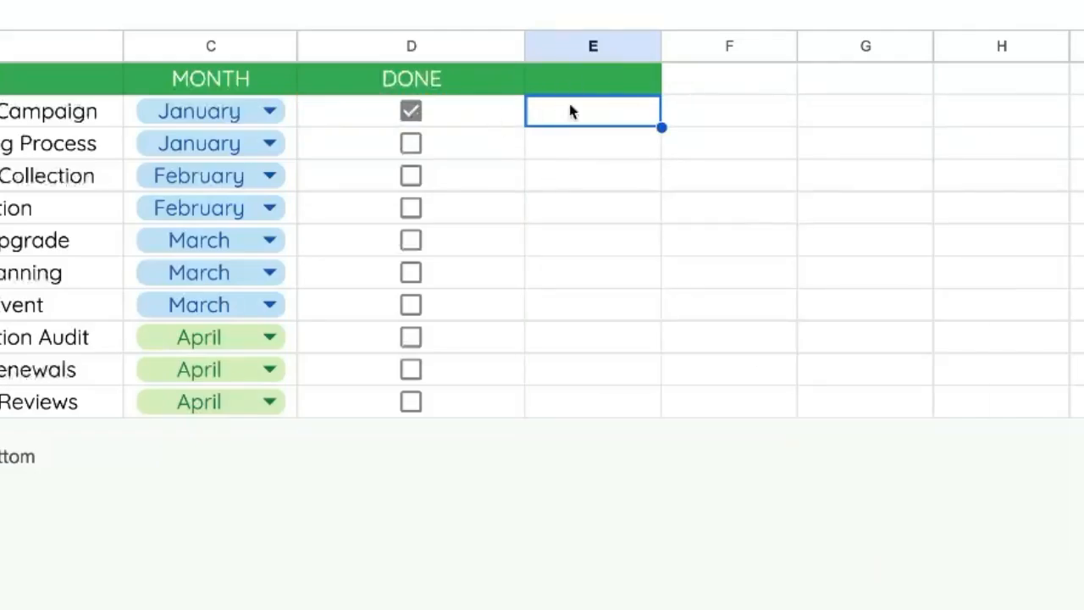
{"action": "mouse_move", "coordinate": [557, 114]}
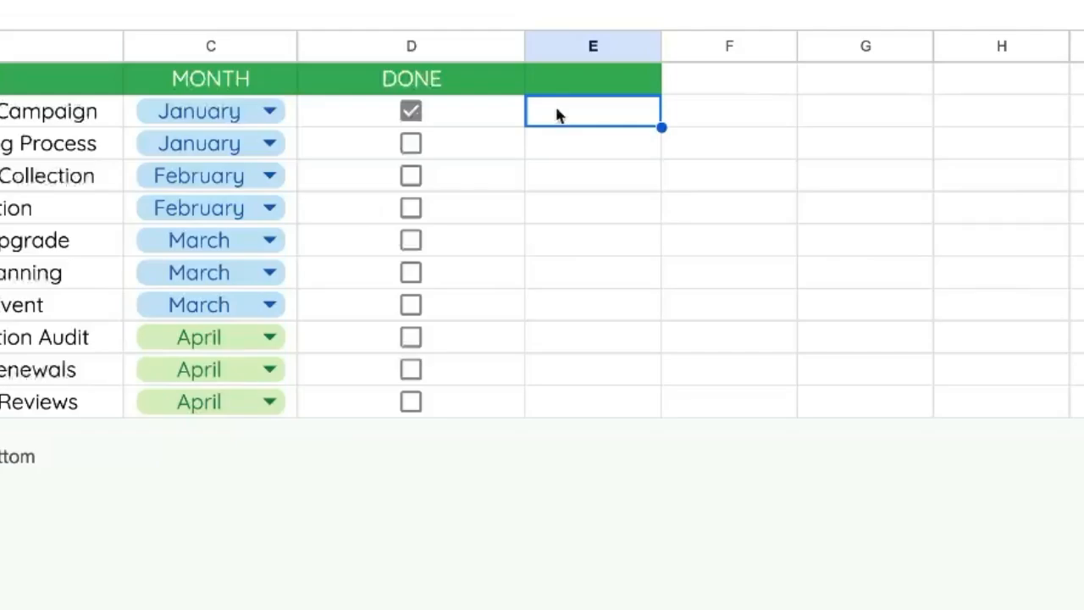
{"action": "type", "text": "=IF("}
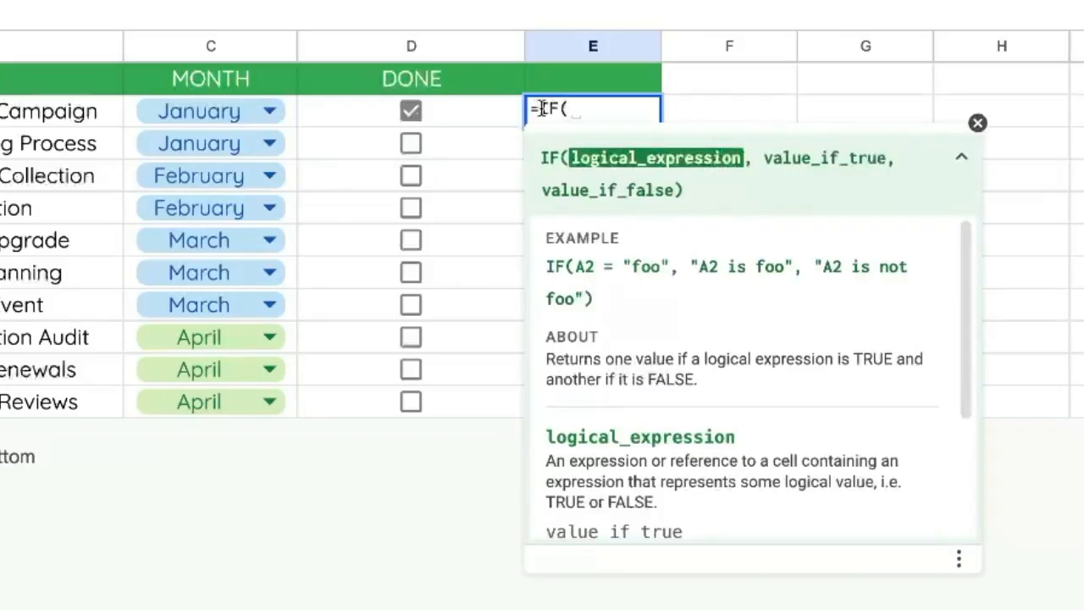
{"action": "mouse_move", "coordinate": [479, 118]}
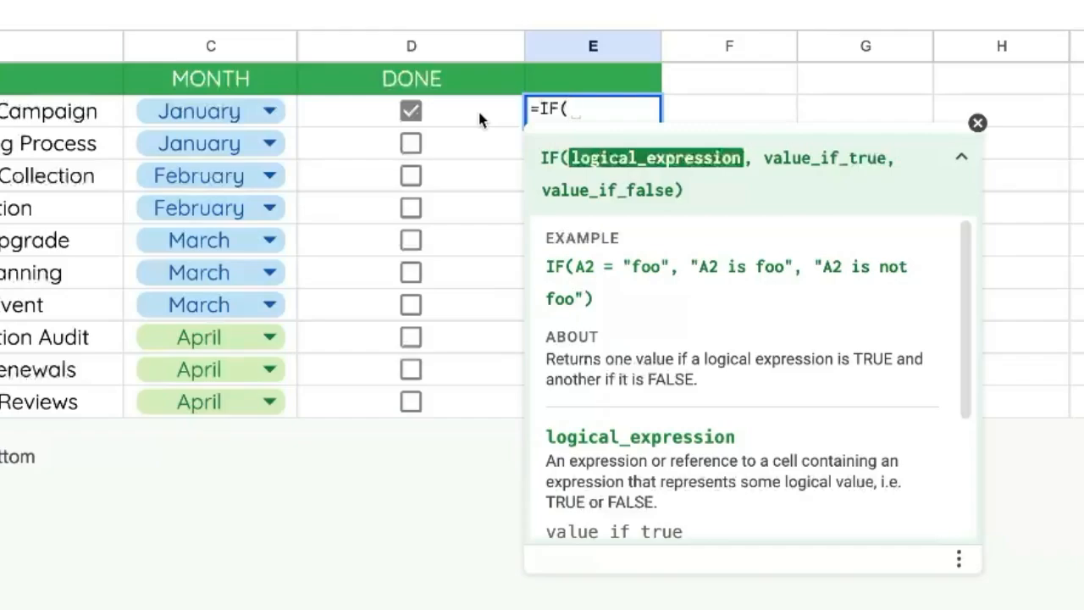
{"action": "mouse_move", "coordinate": [479, 121]}
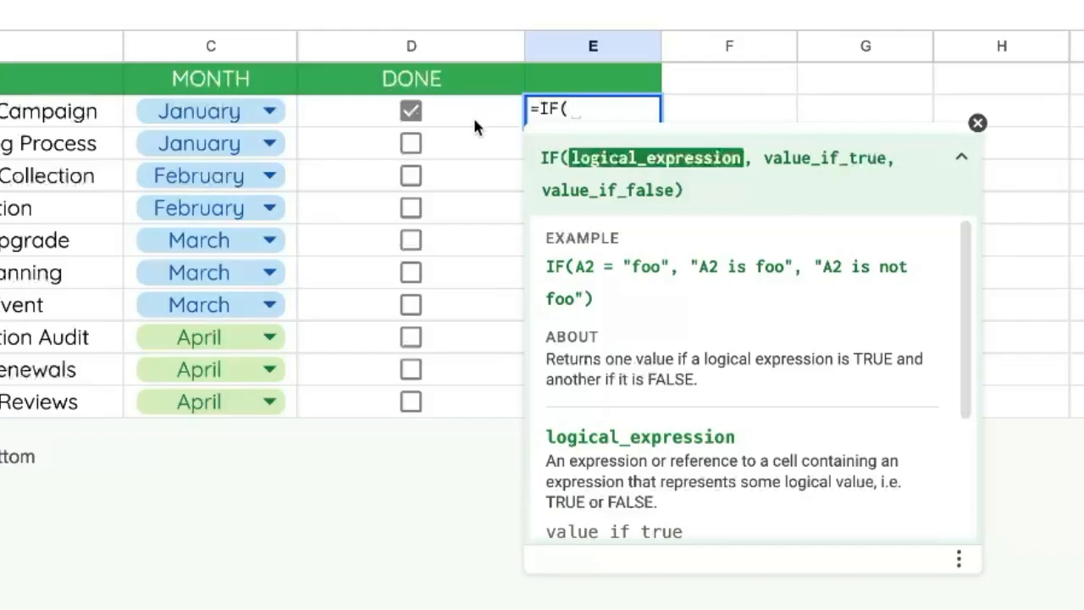
- Insert checkbox D2 as the IF condition, followed by a comma
{"action": "left_click", "coordinate": [410, 111]}
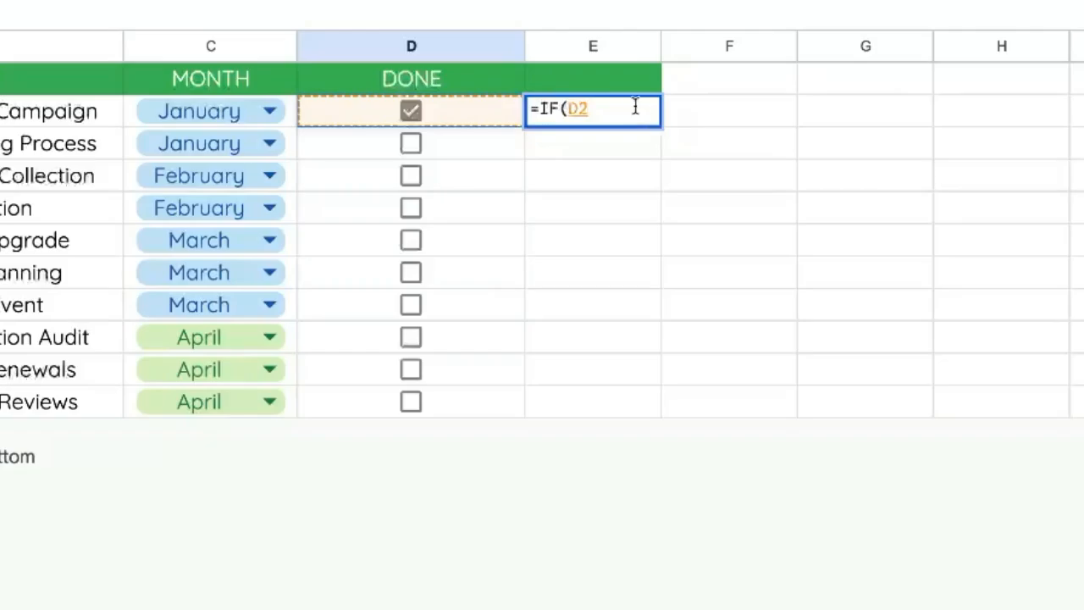
{"action": "type", "text": ","}
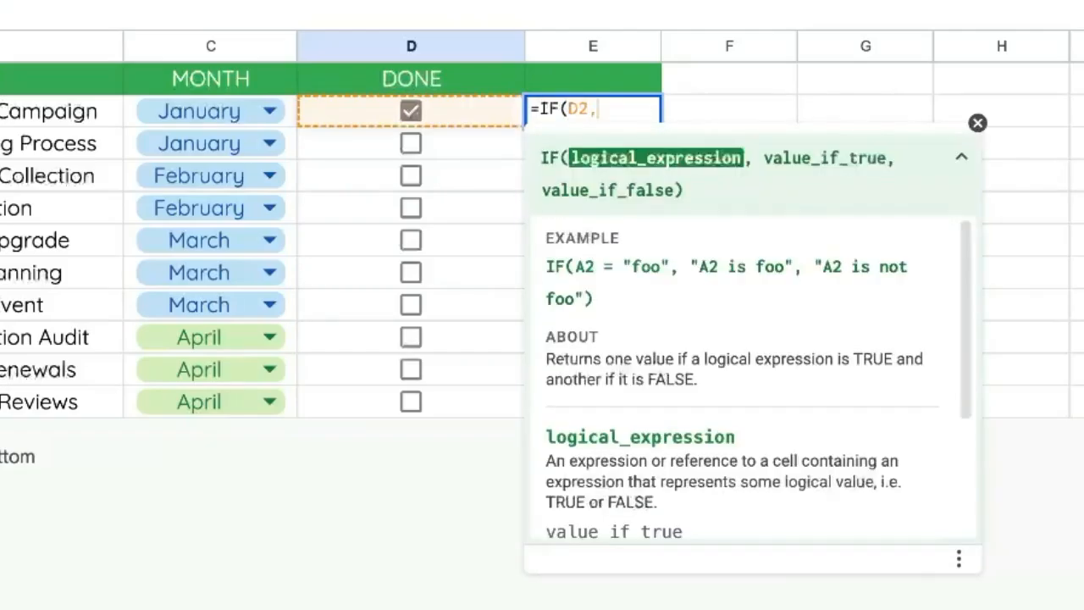
{"action": "type", "text": ","}
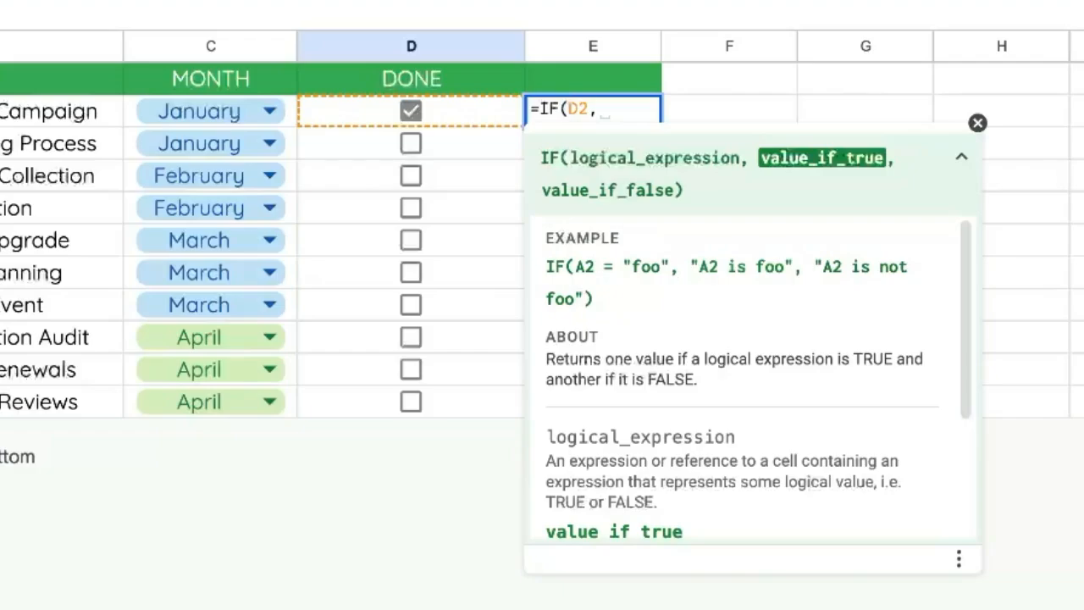
{"action": "mouse_move", "coordinate": [783, 144]}
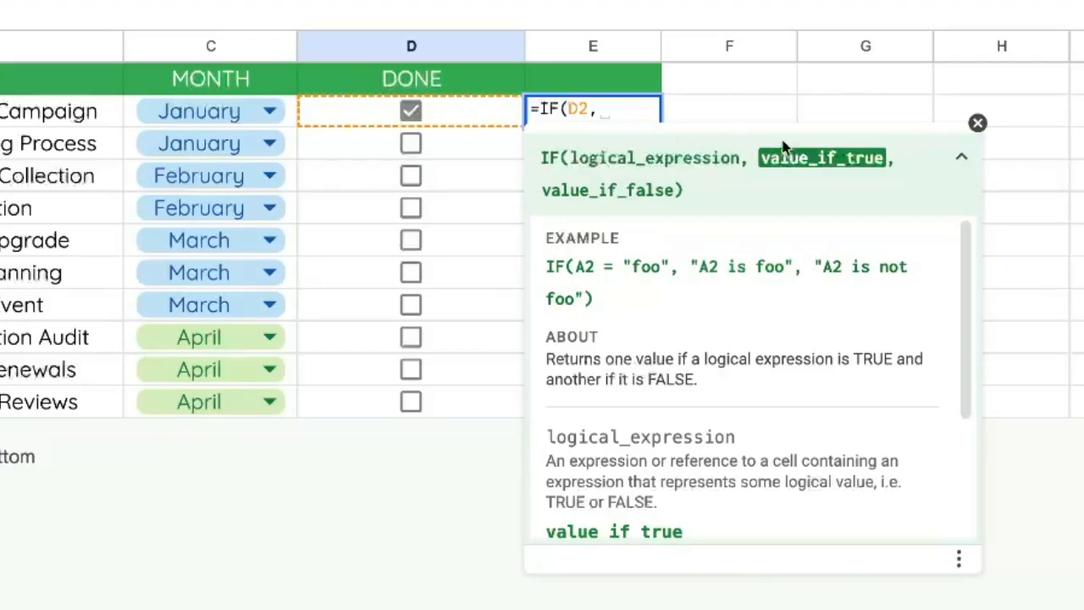
{"action": "mouse_move", "coordinate": [794, 180]}
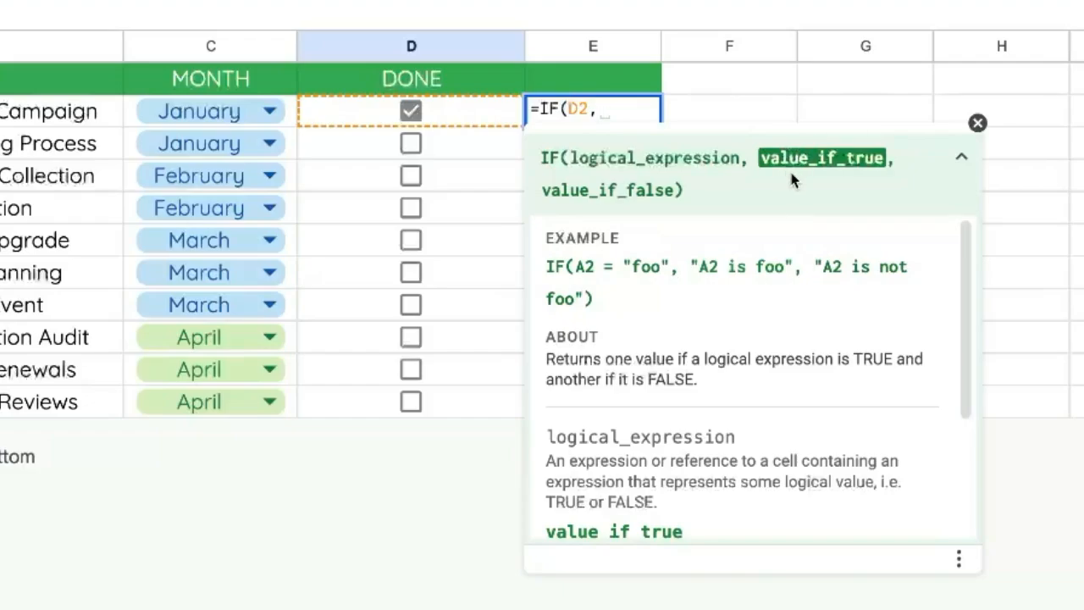
- Type the "THIS IS CHECKED" true-message and untick the first DONE checkbox
{"action": "type", "text": "\"THIS IS CHECKED\","}
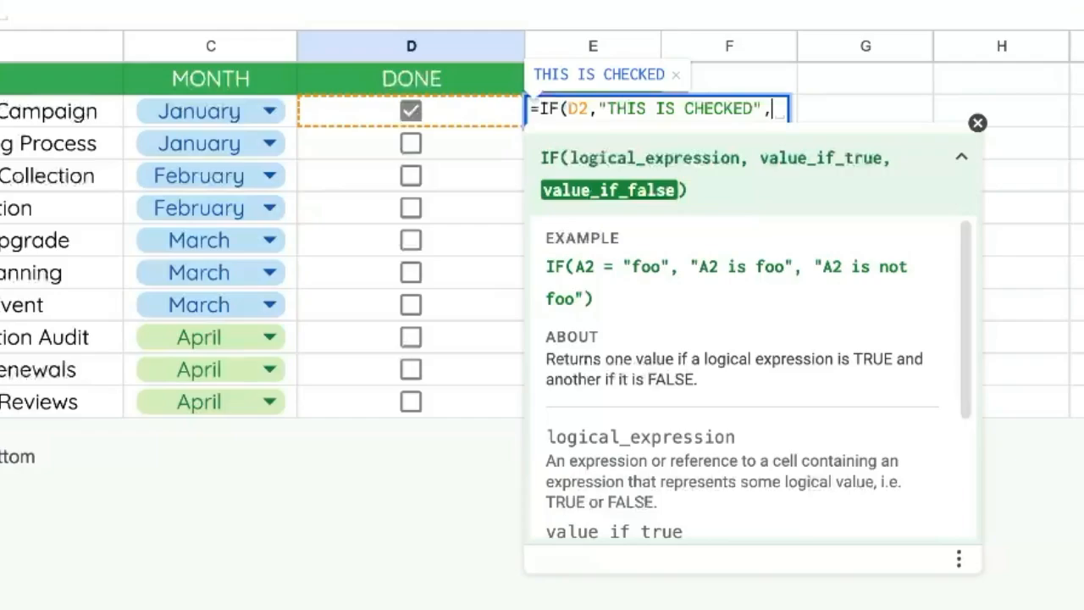
{"action": "left_click", "coordinate": [977, 122]}
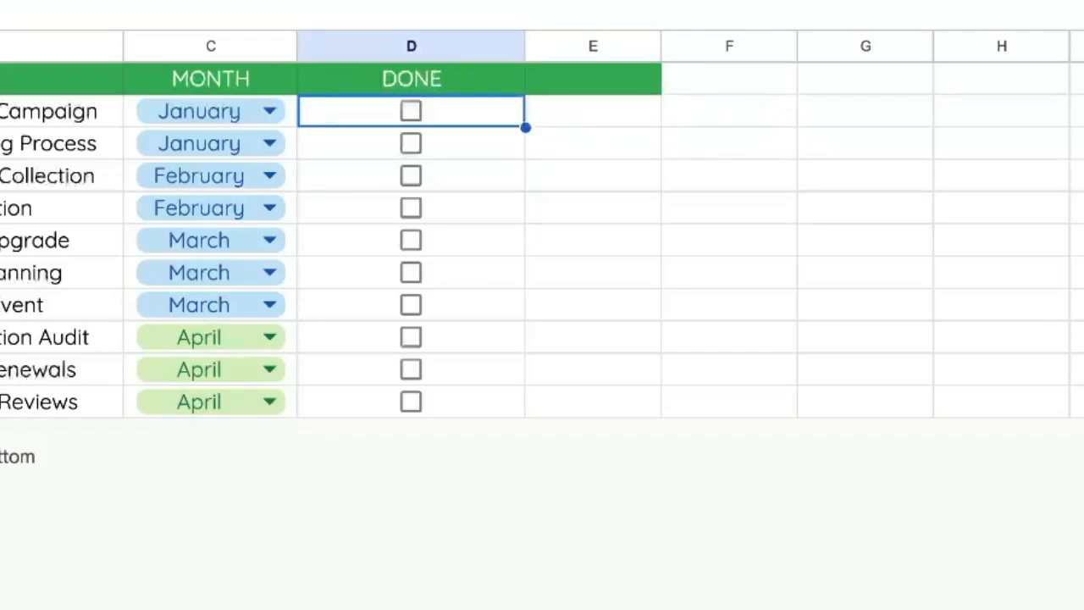
- Finish =IF(D2,"THIS IS CHECKED",...) with the "Done yet?" prompt and review E2
{"action": "type", "text": "=IF(D2,\"THIS IS CHECKED\",)"}
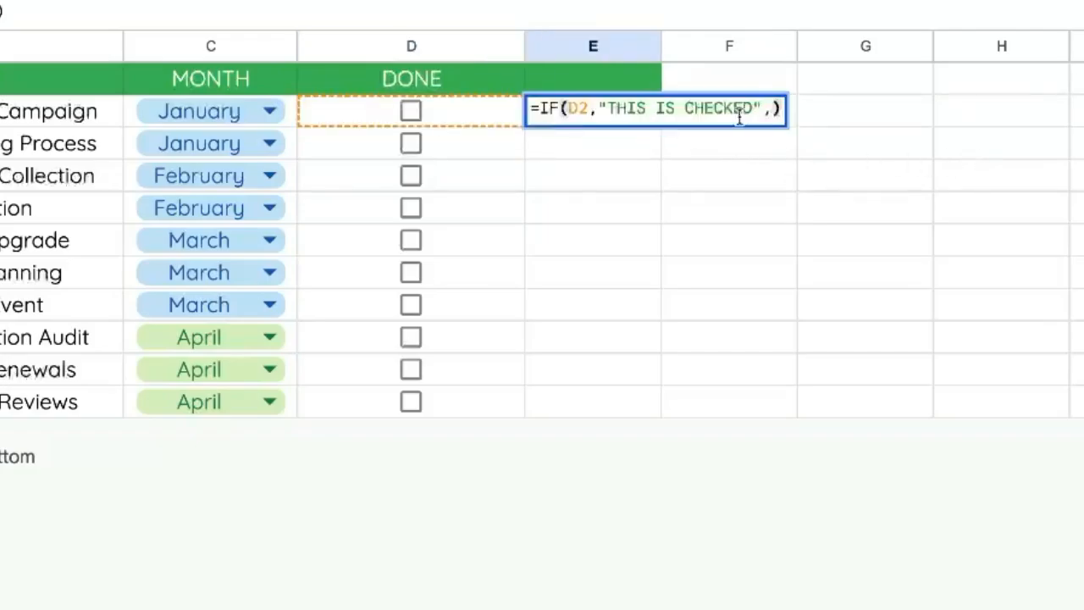
{"action": "type", "text": "\""}
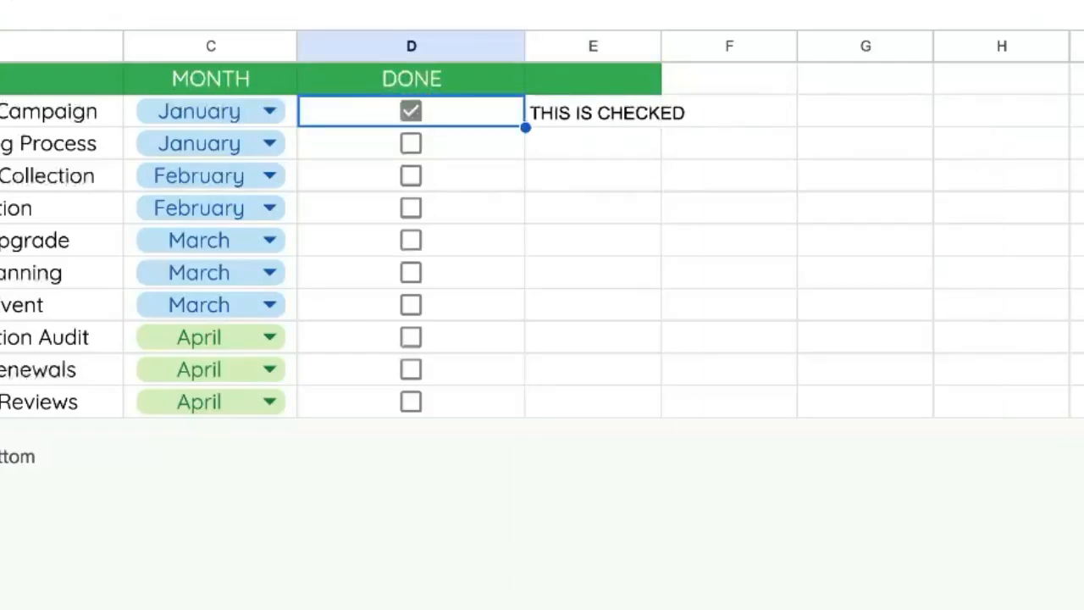
{"action": "left_click", "coordinate": [592, 111]}
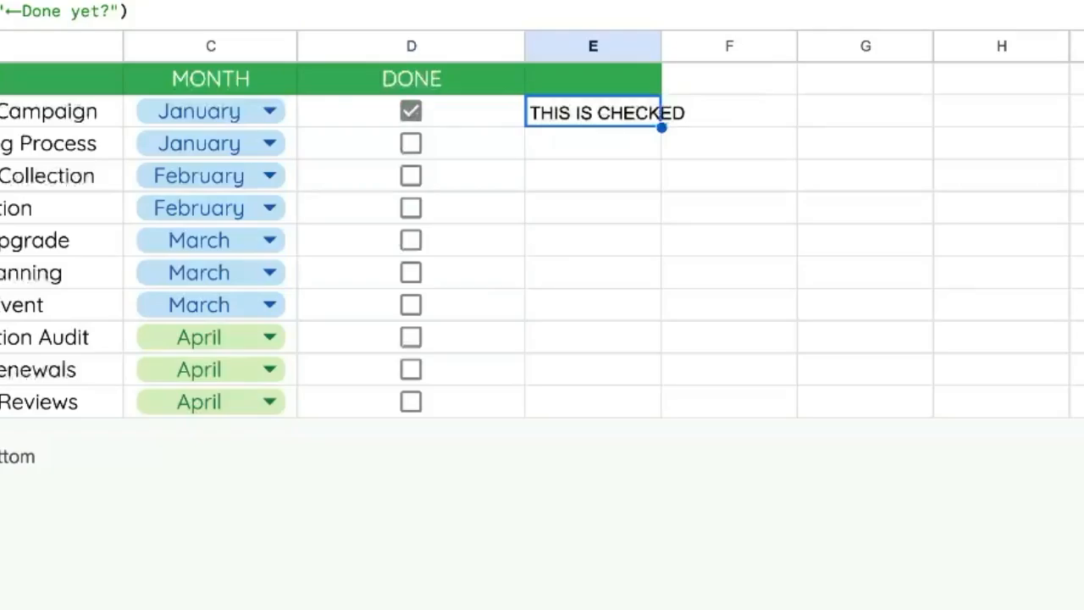